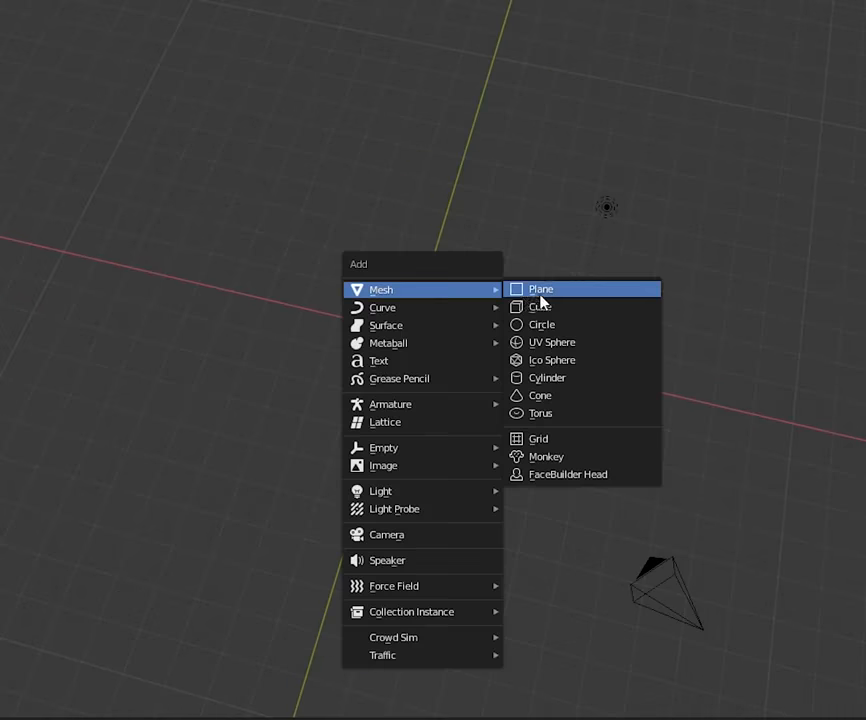
- Add a plane mesh to the scene for the row of flat strips
{"action": "left_click", "coordinate": [540, 289]}
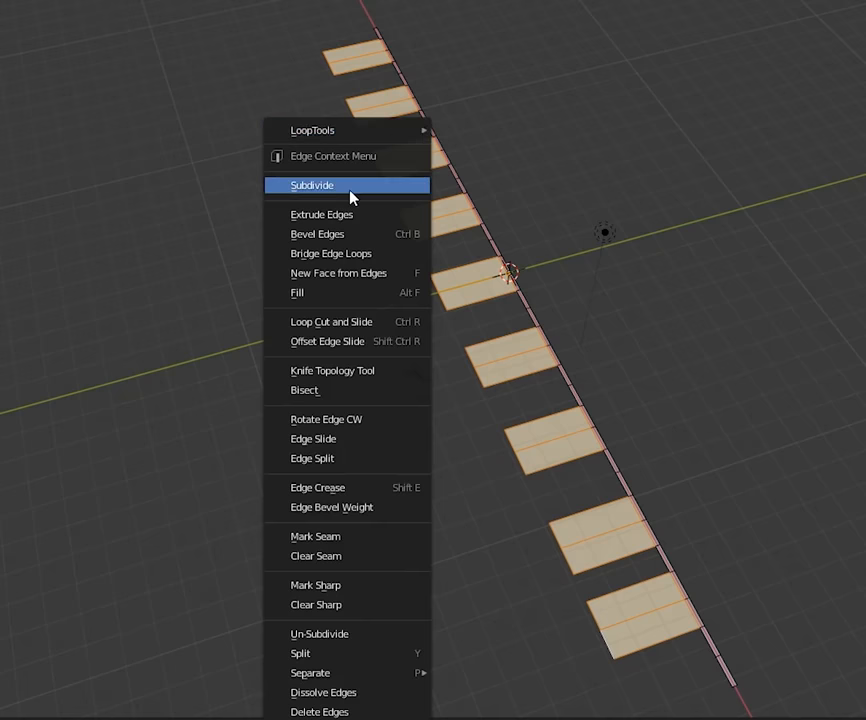
- Subdivide the strip edges and add a new vertex group to the plane
{"action": "left_click", "coordinate": [311, 185]}
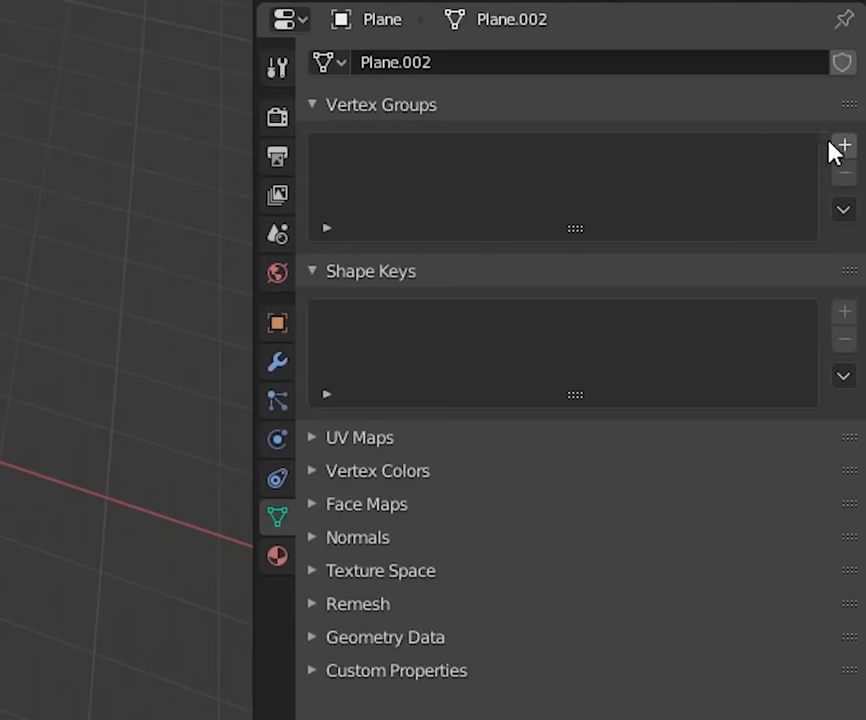
{"action": "left_click", "coordinate": [277, 440]}
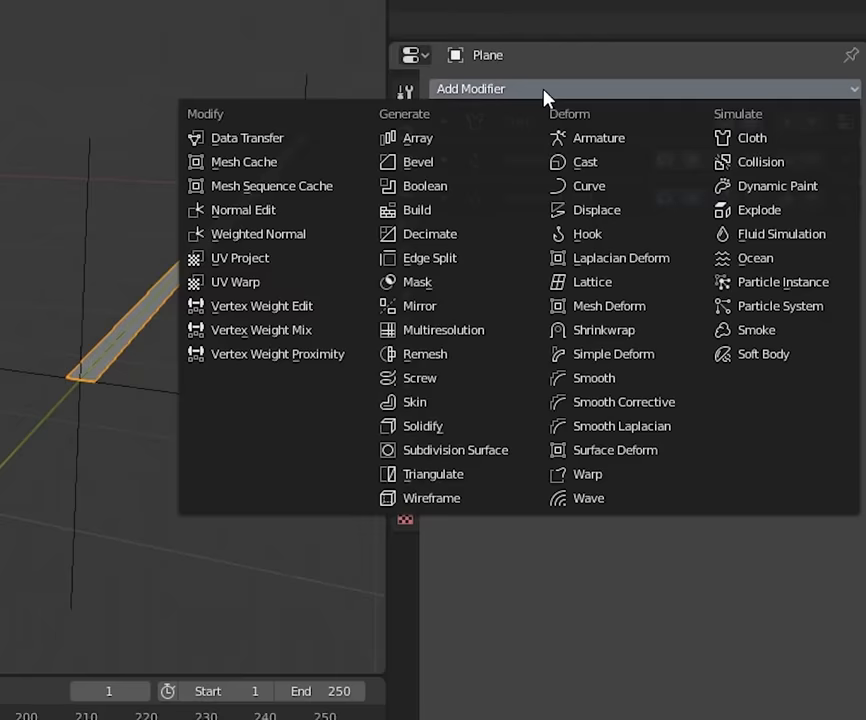
- Add a Solidify modifier to the rope strip, about 0.123 m thick with Fill Rim
{"action": "left_click", "coordinate": [423, 426]}
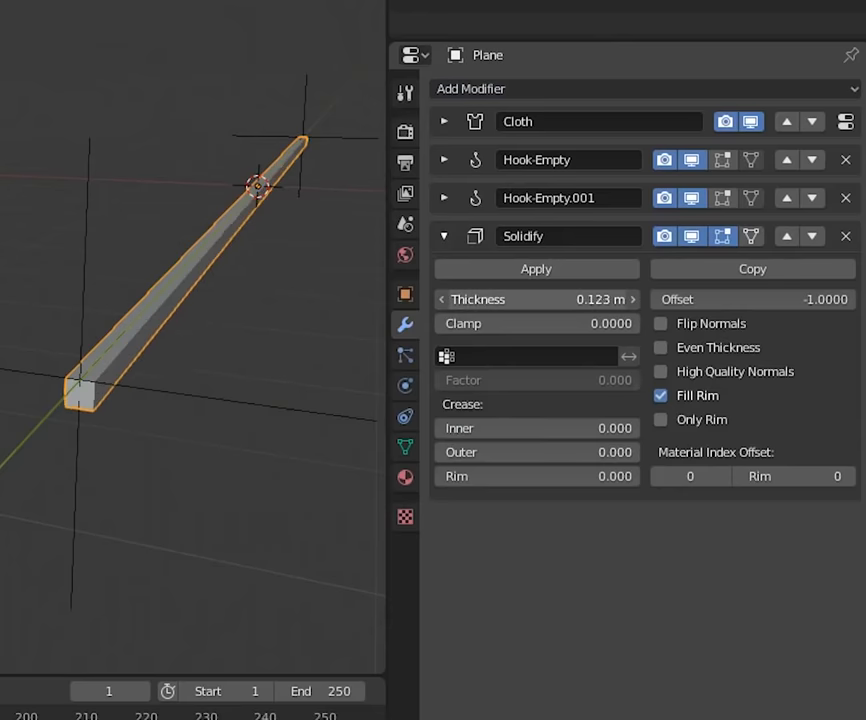